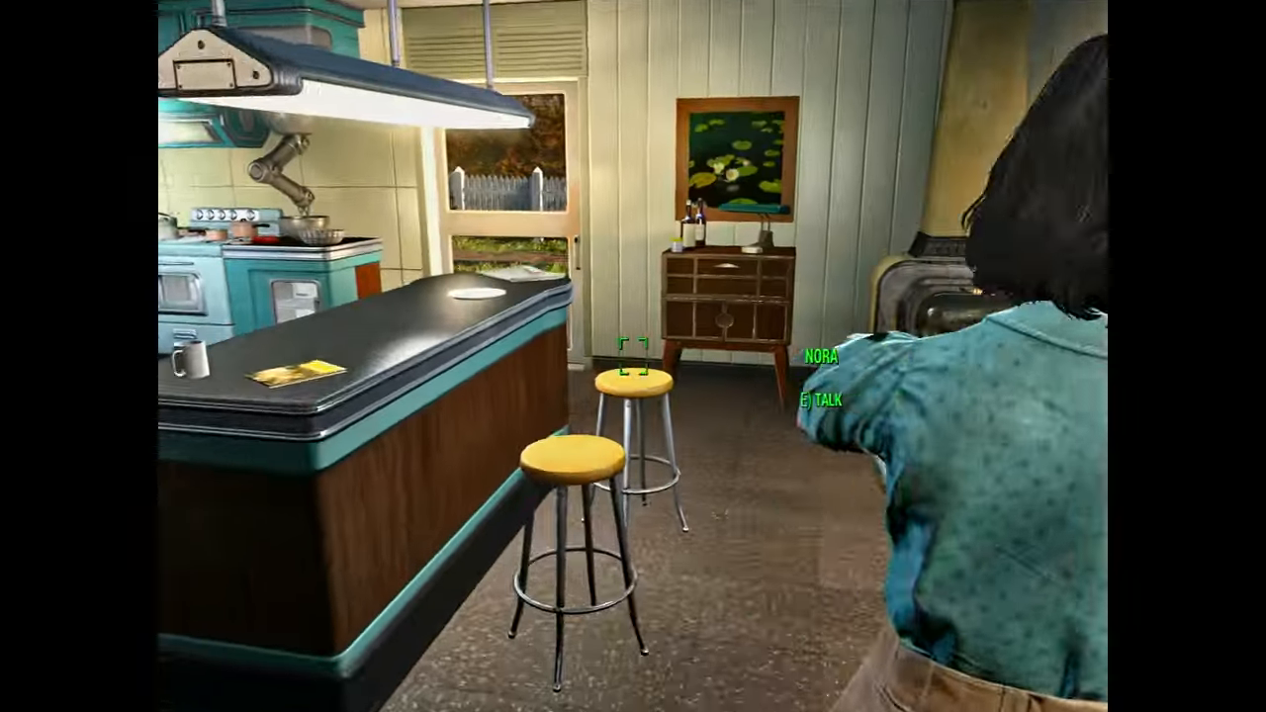
pyautogui.moveTo(633, 356)
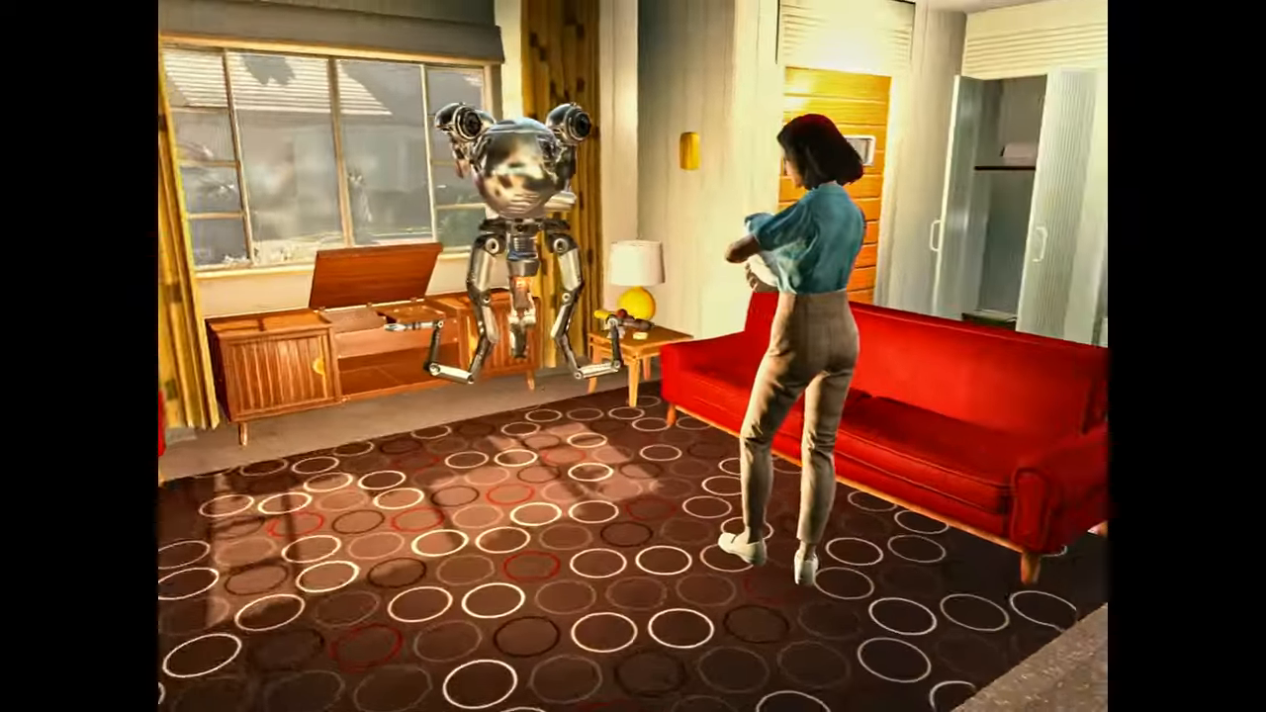
pyautogui.moveTo(633, 356)
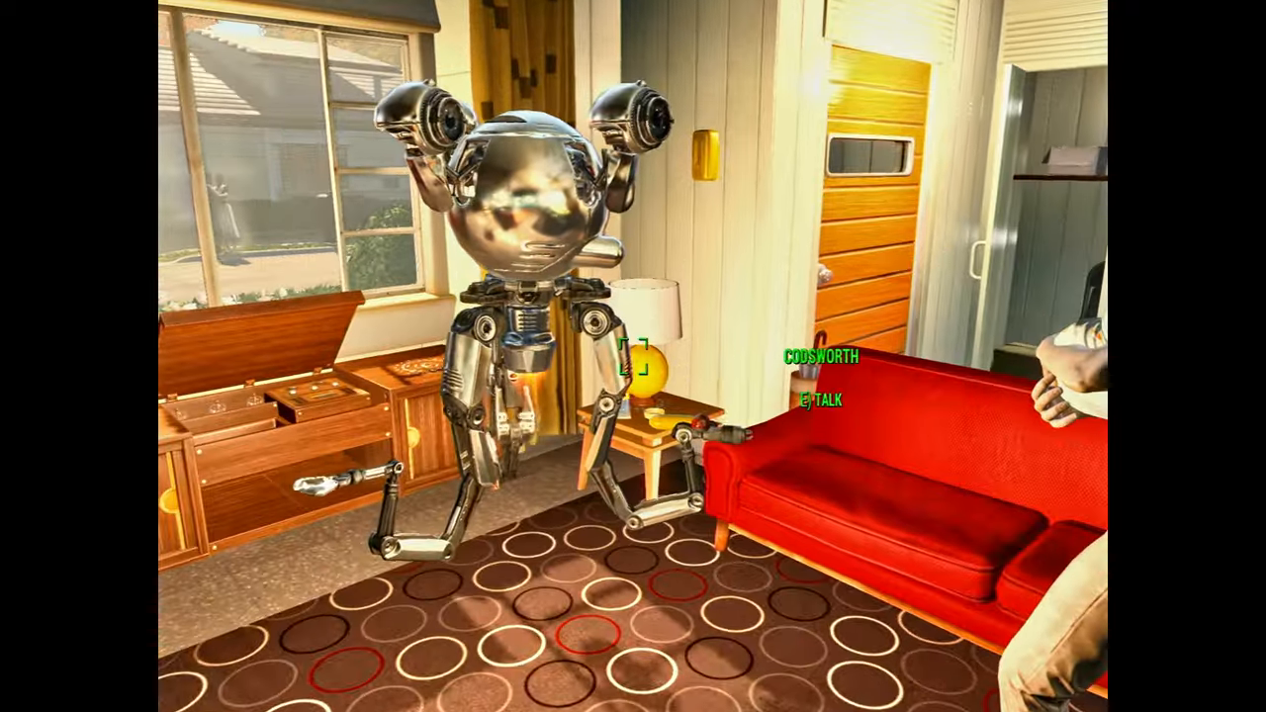
pyautogui.moveTo(633, 356)
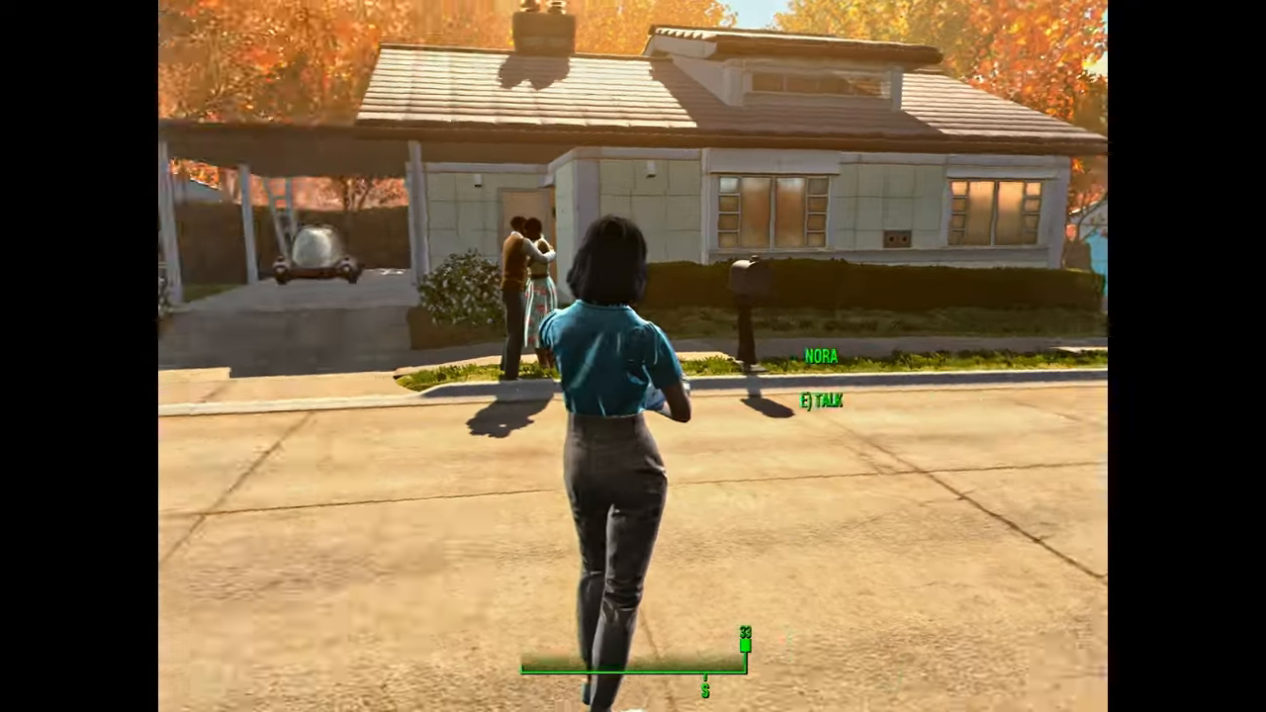
# Sprint down the Sanctuary Hills street behind Nora, past the fleeing neighbours.
pyautogui.press('w')
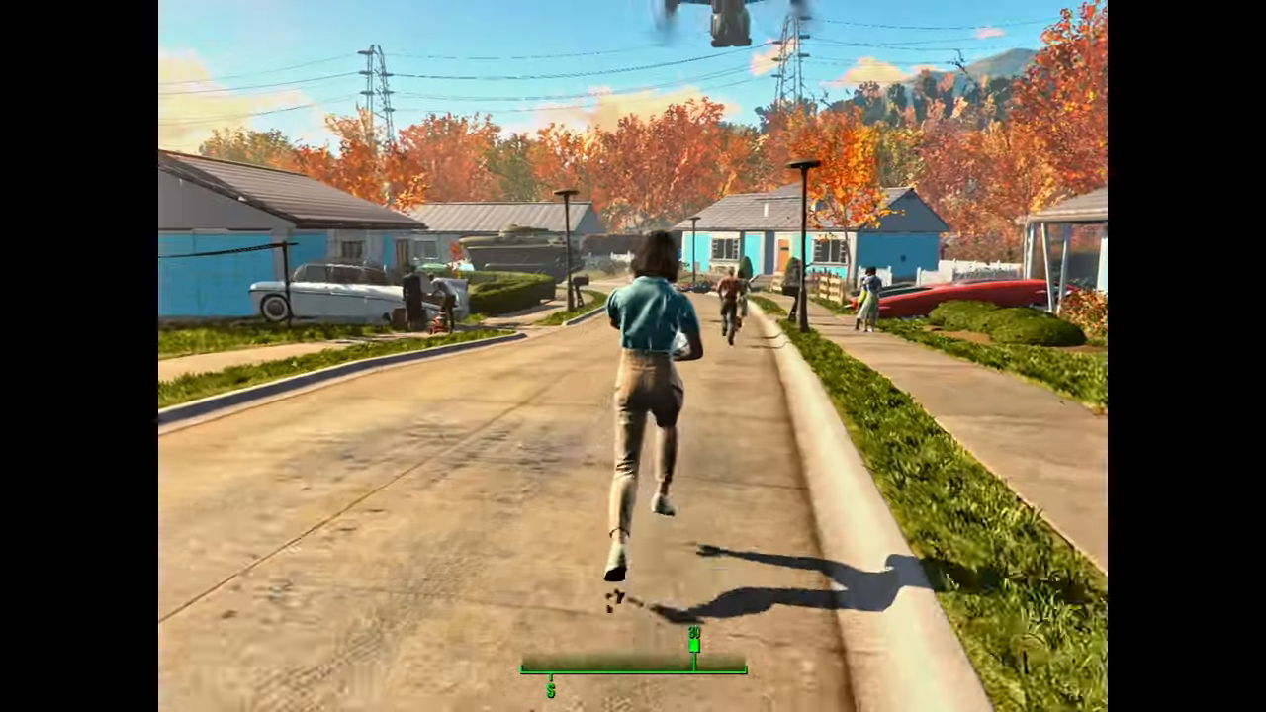